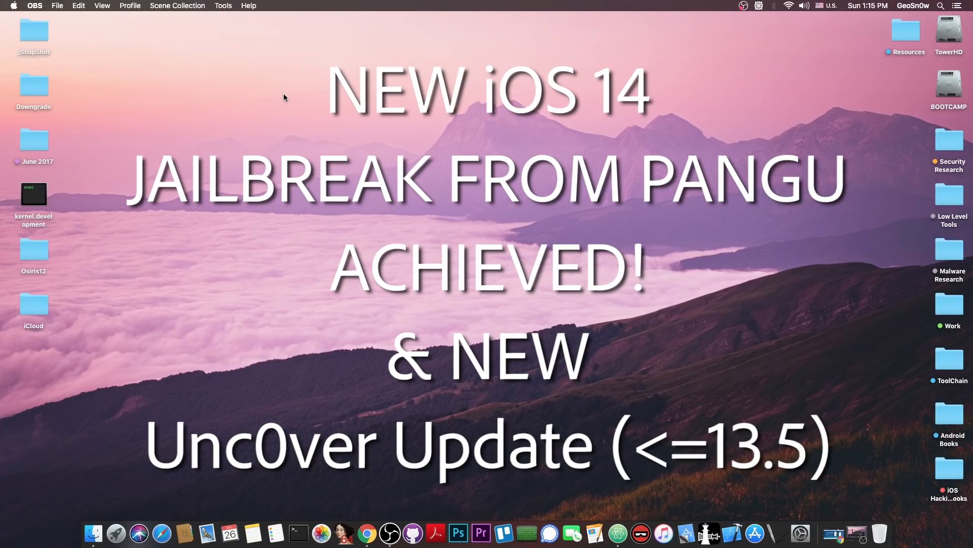
# - Open Chrome on the Pangu jailbreak site, then switch to the MOSEC 2020 tab
pyautogui.click(377, 532)
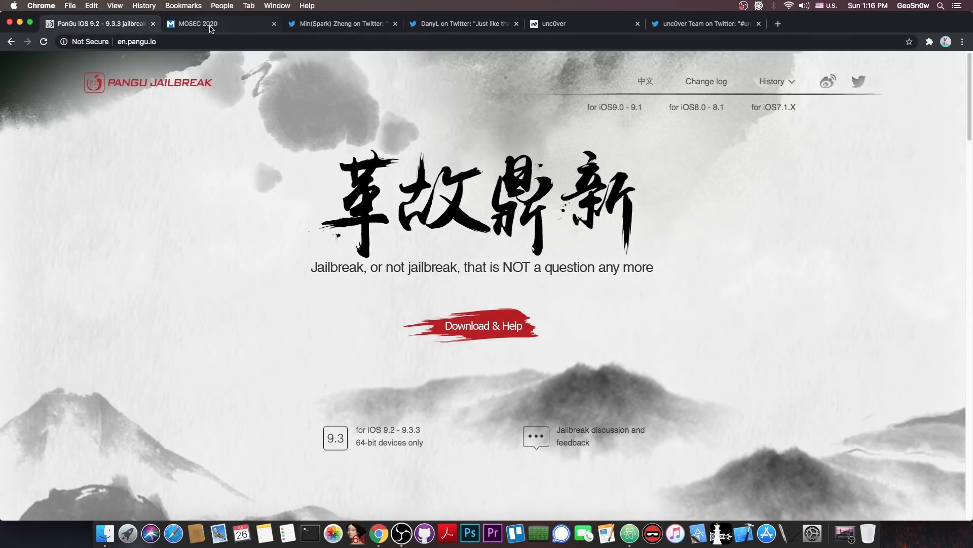
pyautogui.click(197, 24)
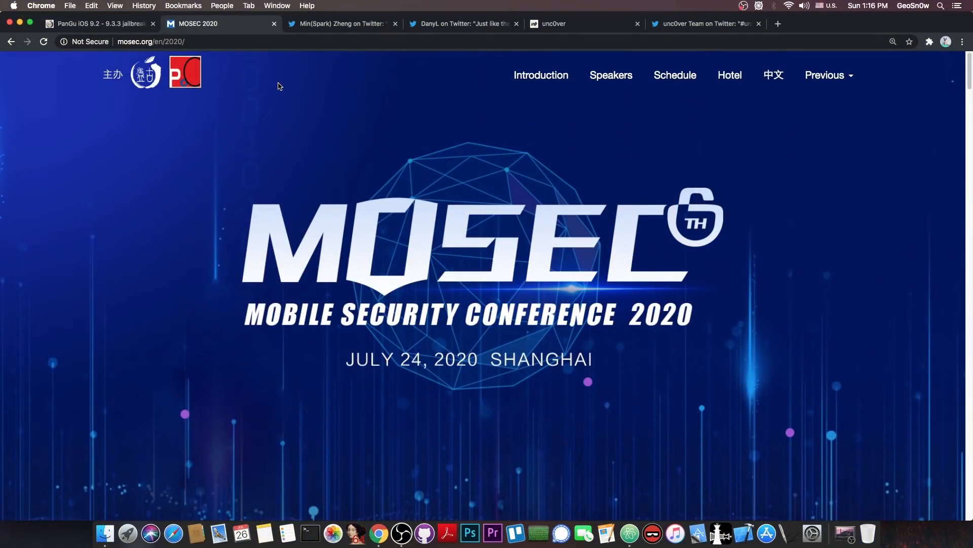
# - View Min(Spark) Zheng's 'Mosec 2020, iOS 14 JailBreak DEMO by Pangu' photo full-size
pyautogui.click(341, 24)
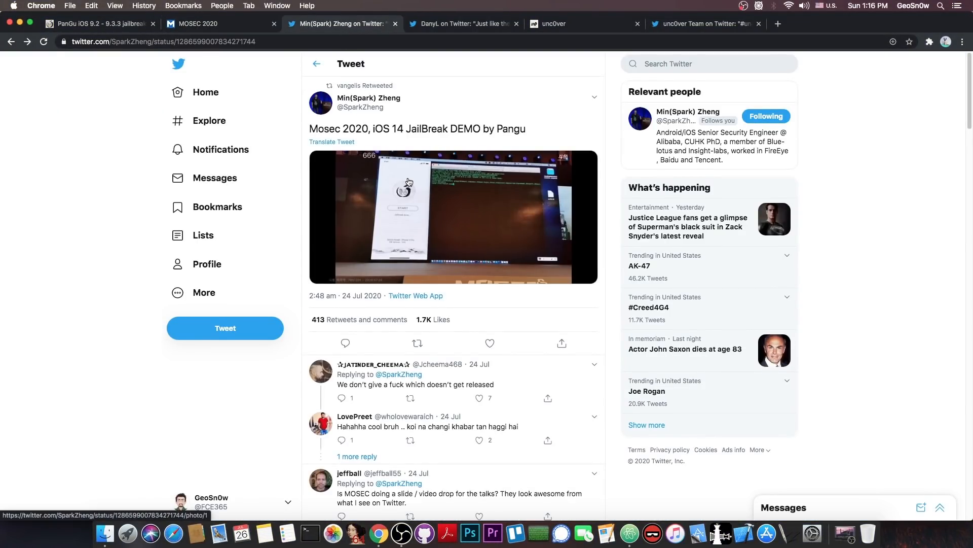
pyautogui.click(453, 218)
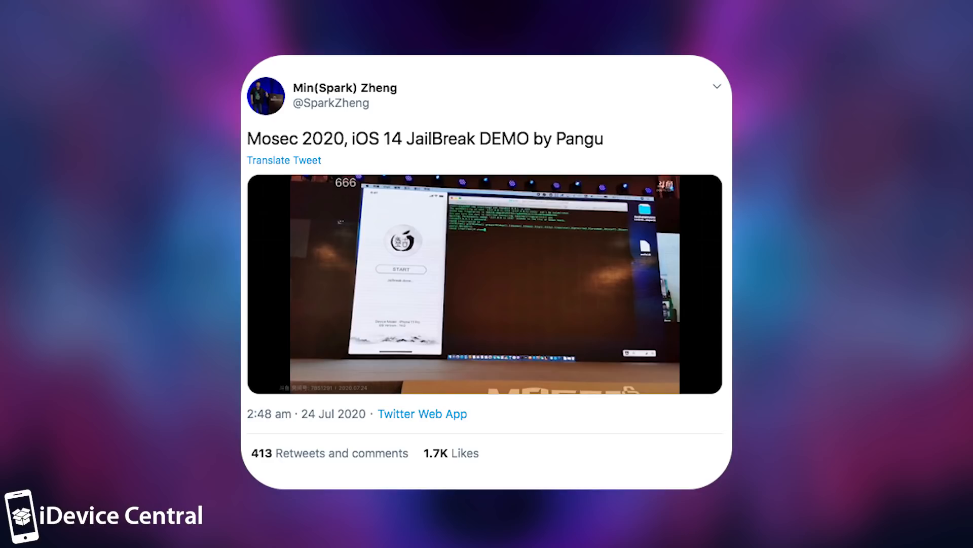
pyautogui.click(484, 284)
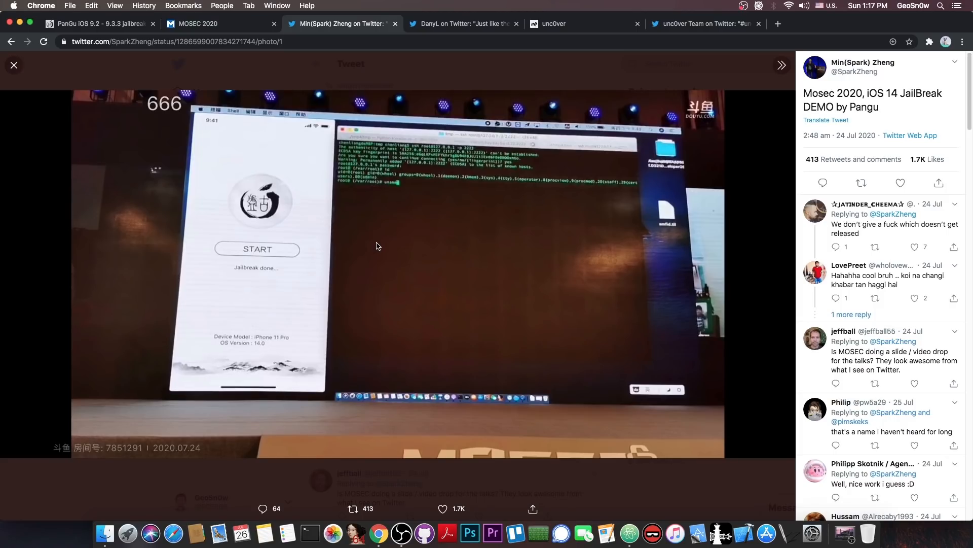
pyautogui.moveTo(381, 246)
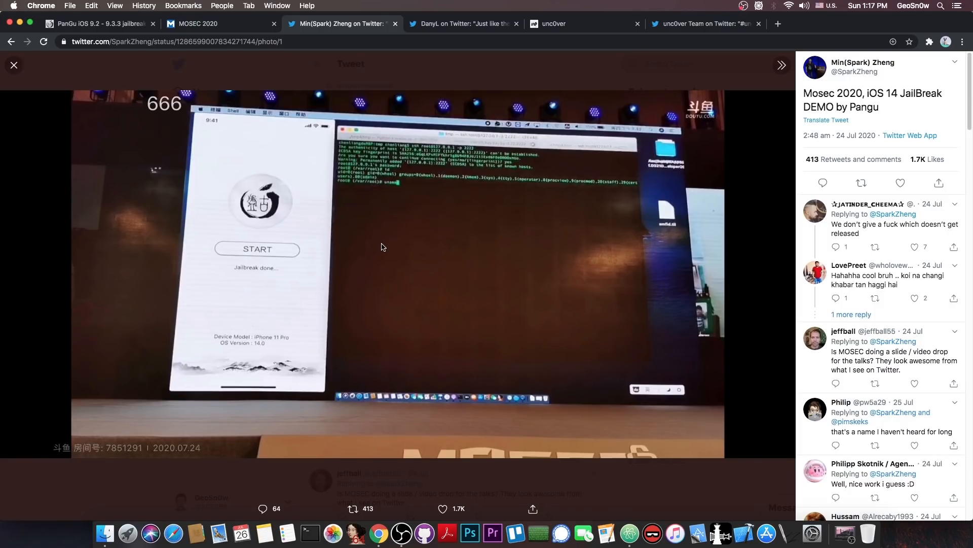
pyautogui.moveTo(382, 209)
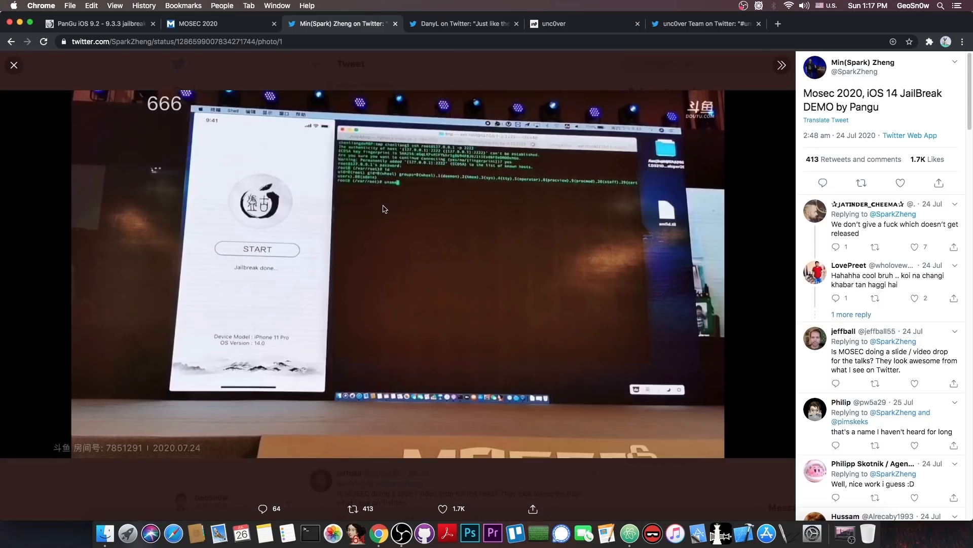
pyautogui.moveTo(434, 132)
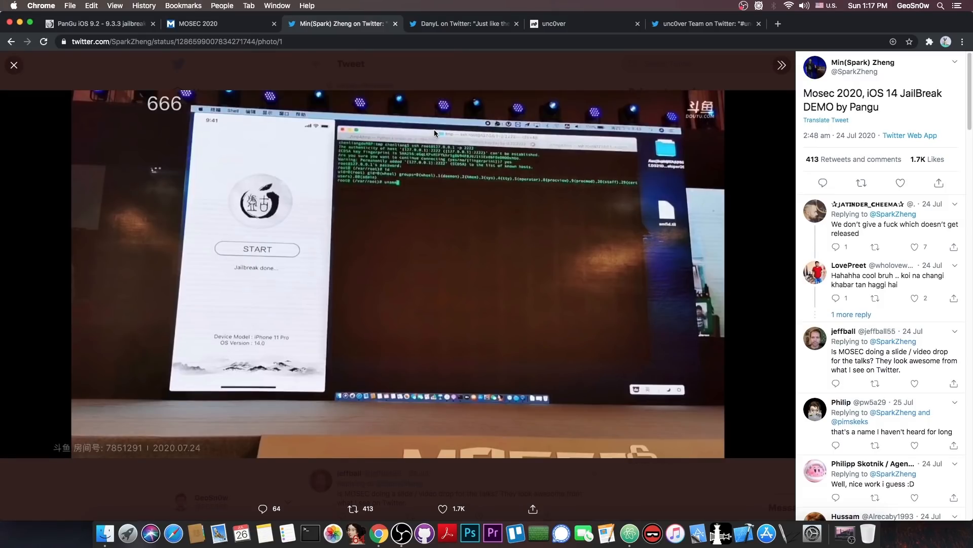
# - View DanyL's checkra1n back-on-track thread, then move to the unc0ver download tab
pyautogui.click(463, 24)
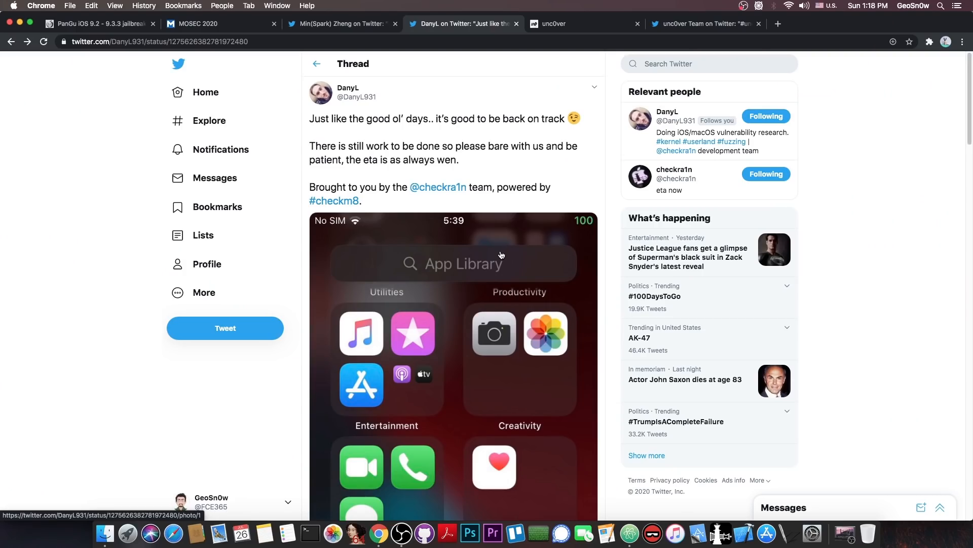
pyautogui.moveTo(456, 172)
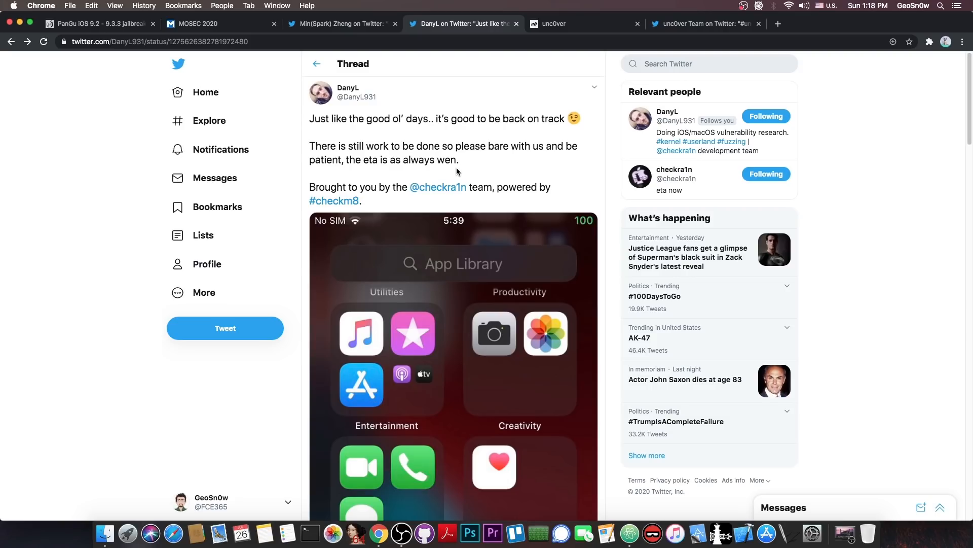
pyautogui.moveTo(456, 171)
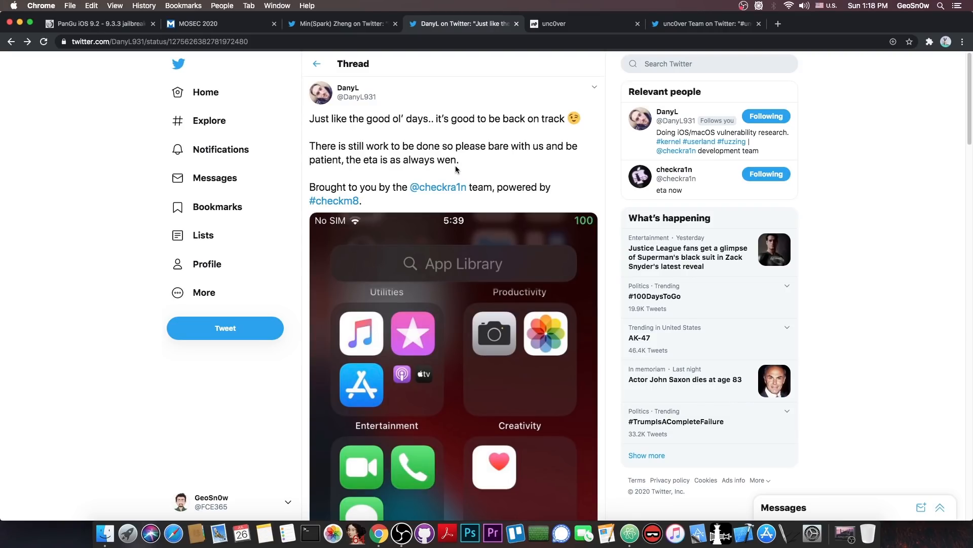
pyautogui.click(551, 24)
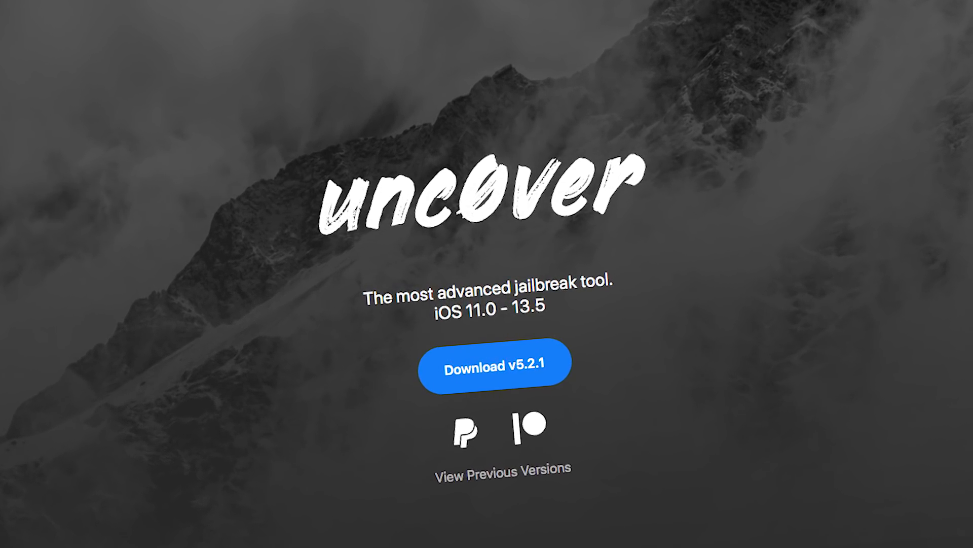
# - Revisit the MOSEC 2020 and unc0ver tabs, ending on the full-size Pangu demo photo
pyautogui.click(221, 24)
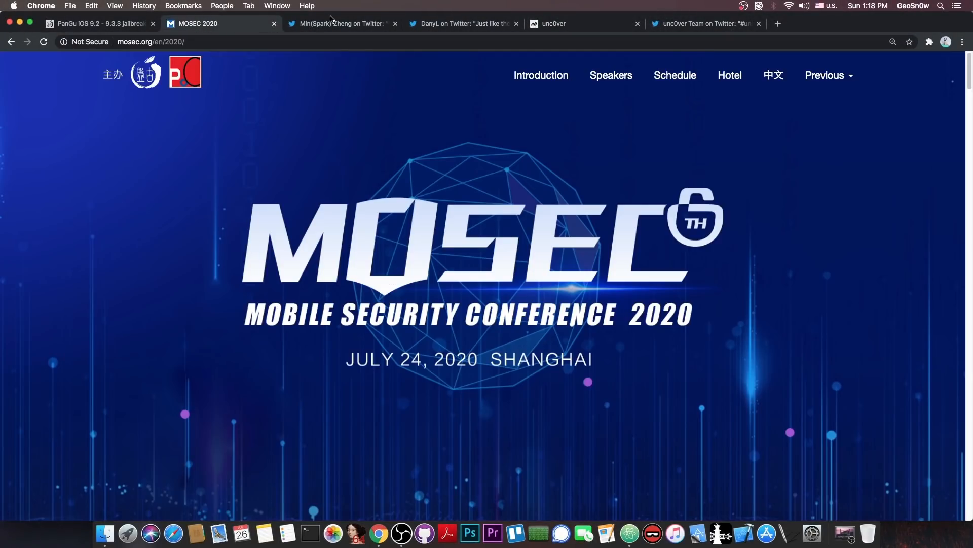
pyautogui.click(342, 24)
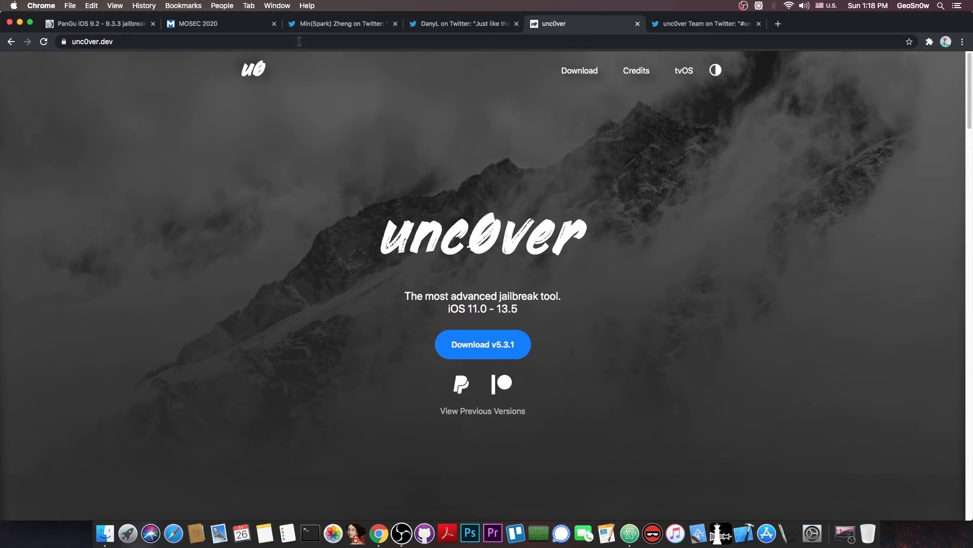
pyautogui.click(341, 24)
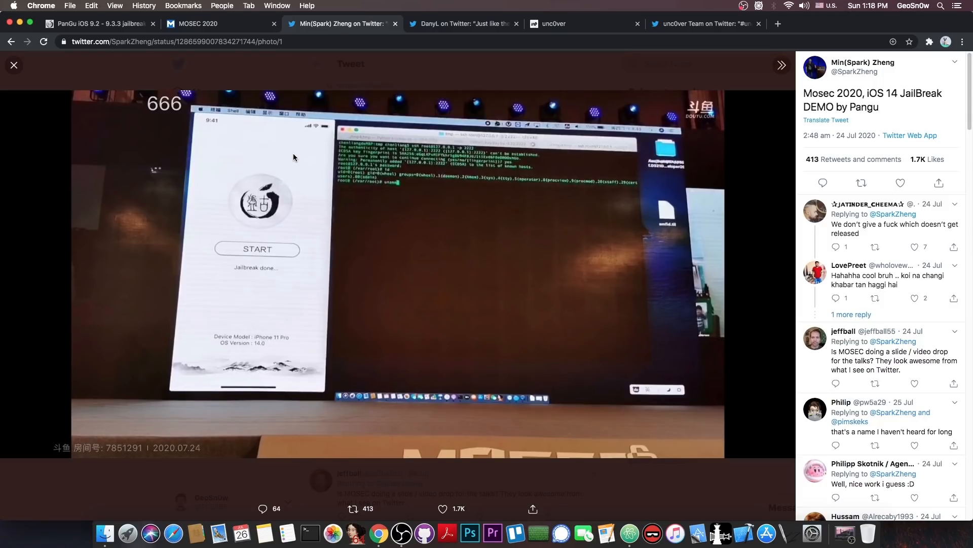
# - Close the demo photo, skim the MOSEC 2020 about section, and return to Pangu's homepage
pyautogui.click(14, 64)
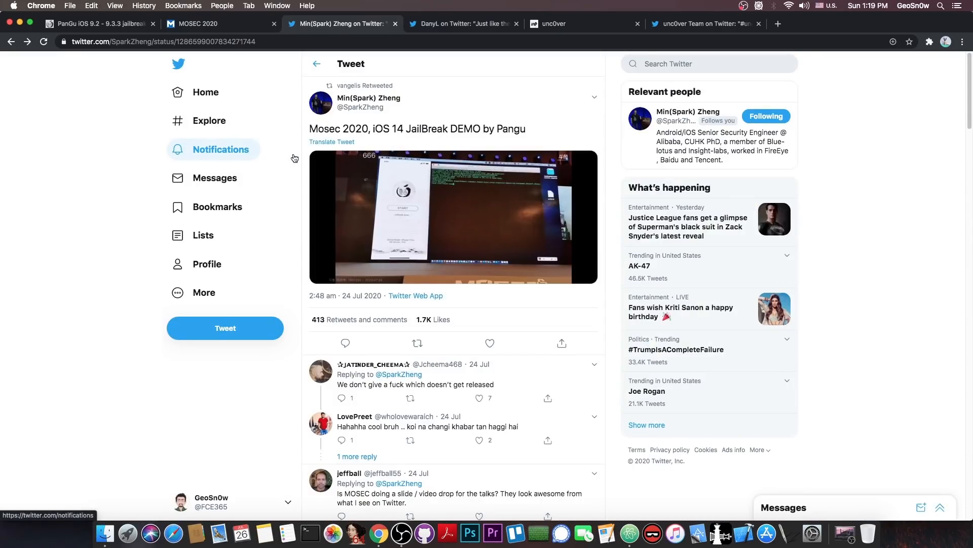
pyautogui.click(96, 24)
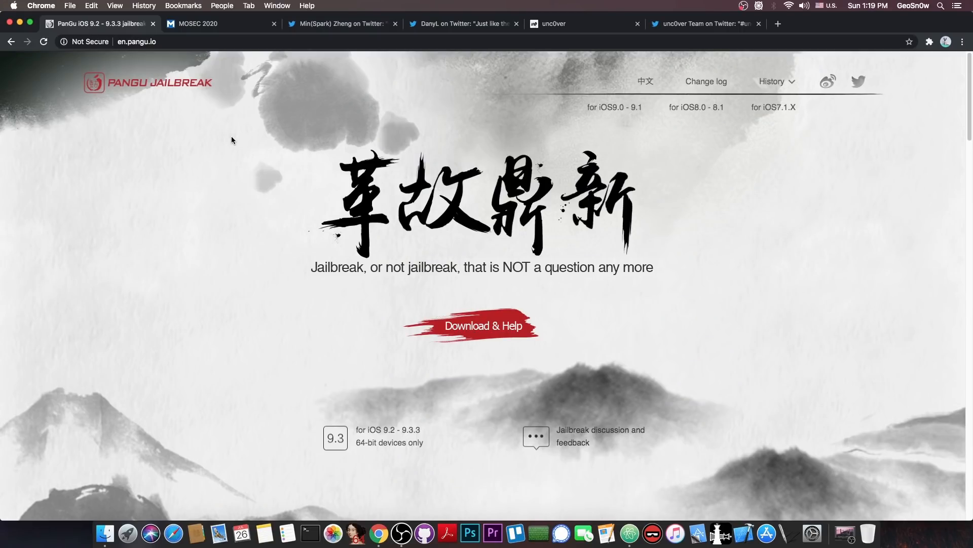
pyautogui.moveTo(231, 137)
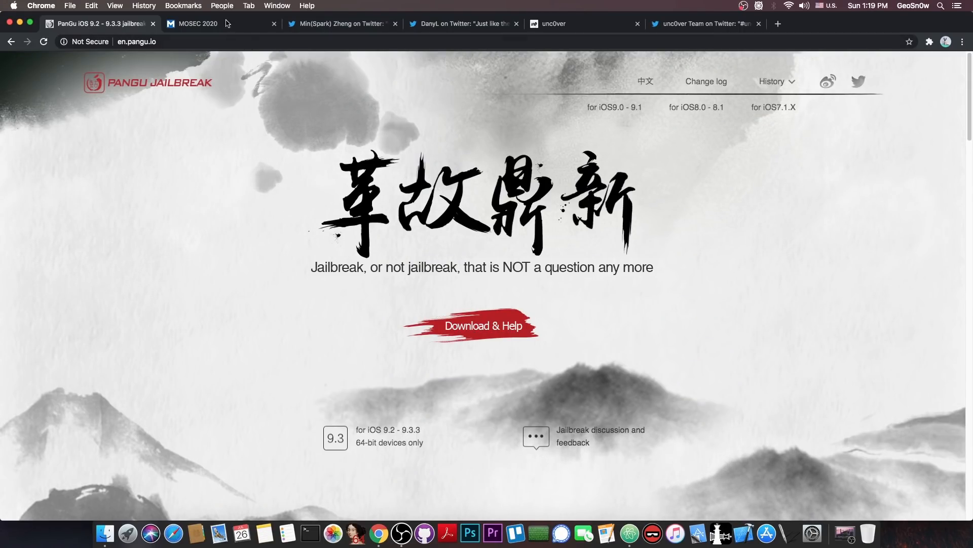
pyautogui.click(214, 23)
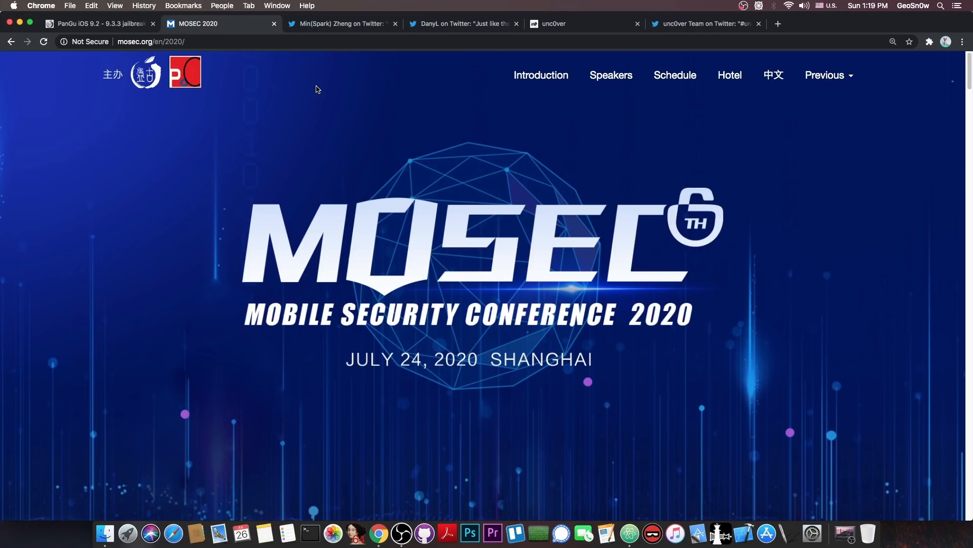
pyautogui.scroll(-3)
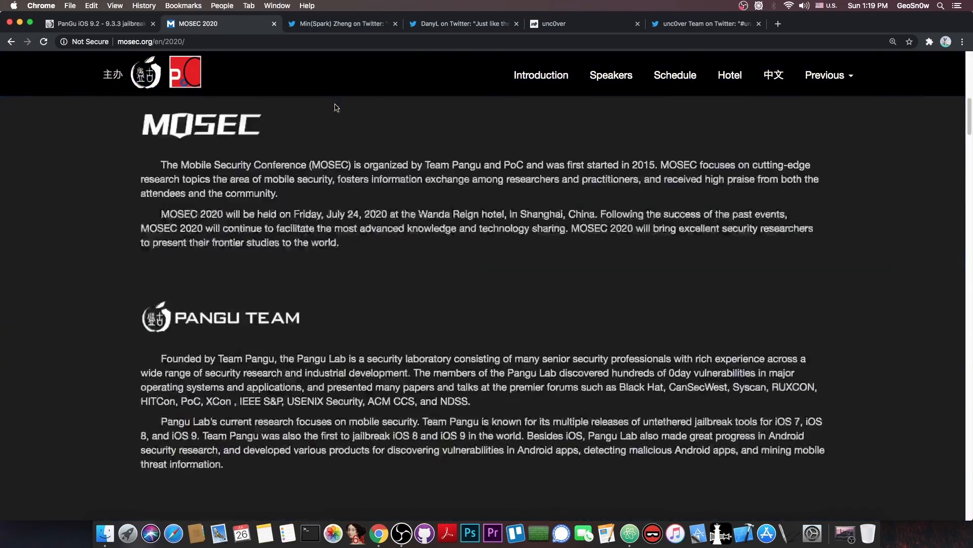
pyautogui.scroll(-3)
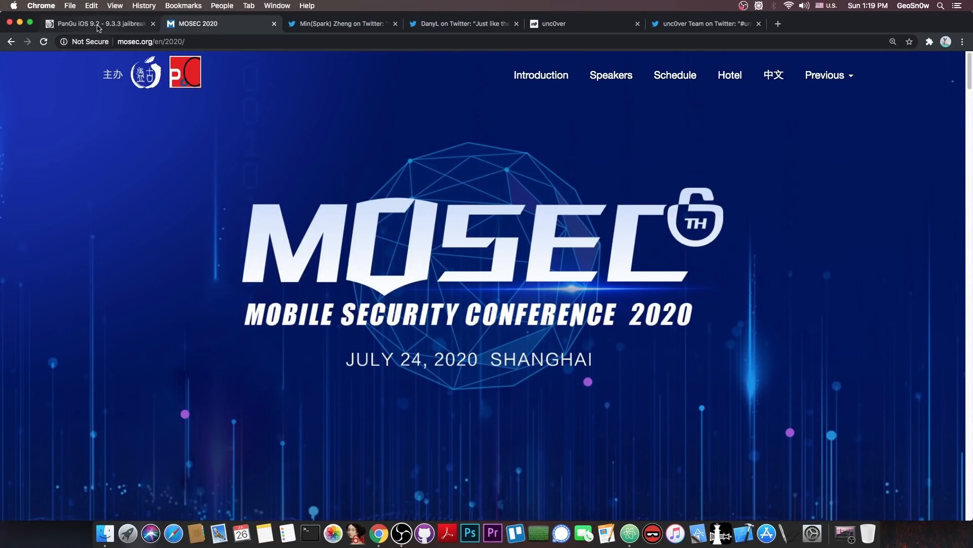
pyautogui.click(96, 24)
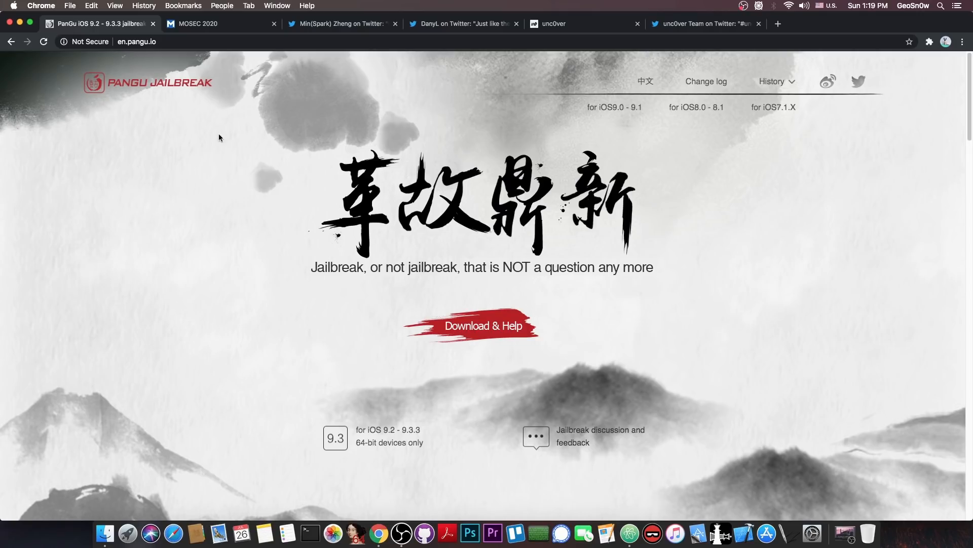
pyautogui.moveTo(367, 21)
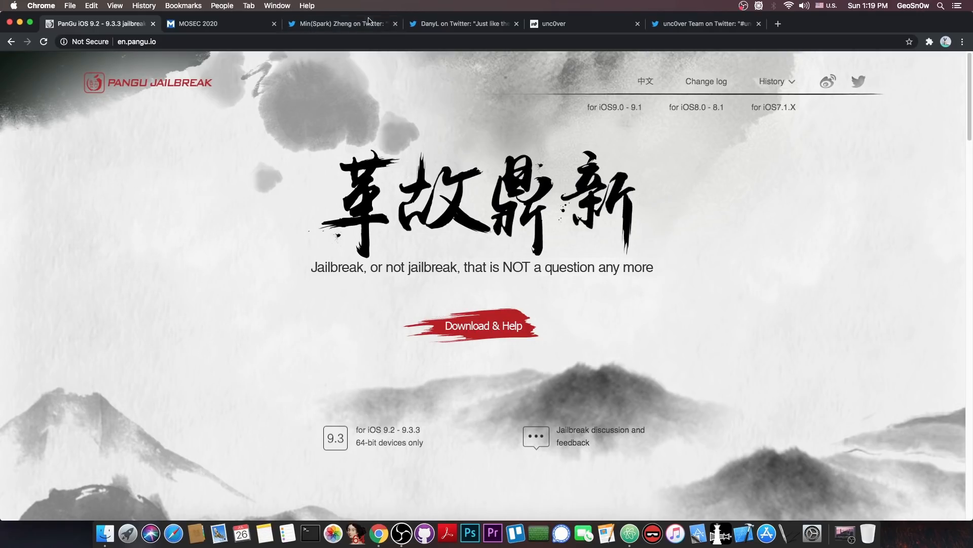
# - Reopen Zheng's Pangu iOS 14 demo tweet and view its photo full-size again
pyautogui.click(341, 24)
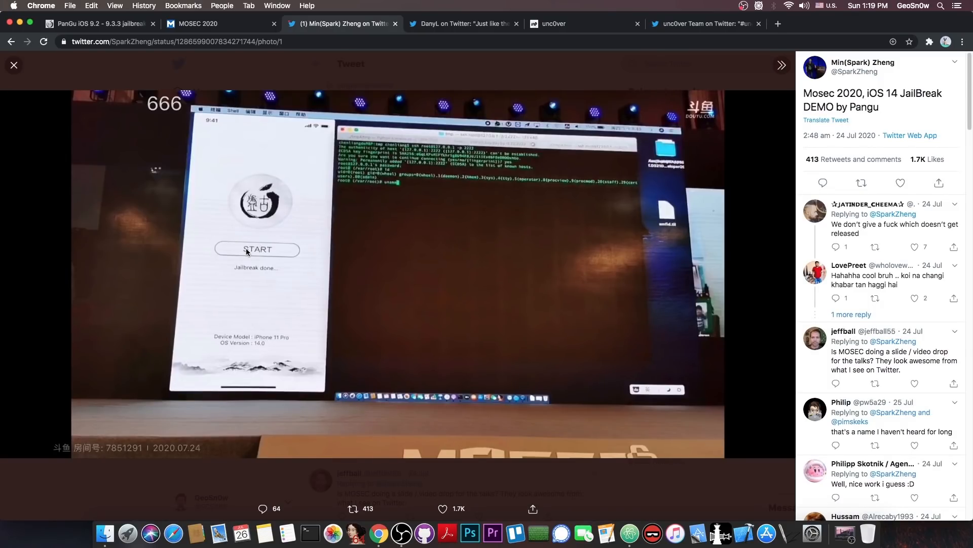
pyautogui.moveTo(244, 257)
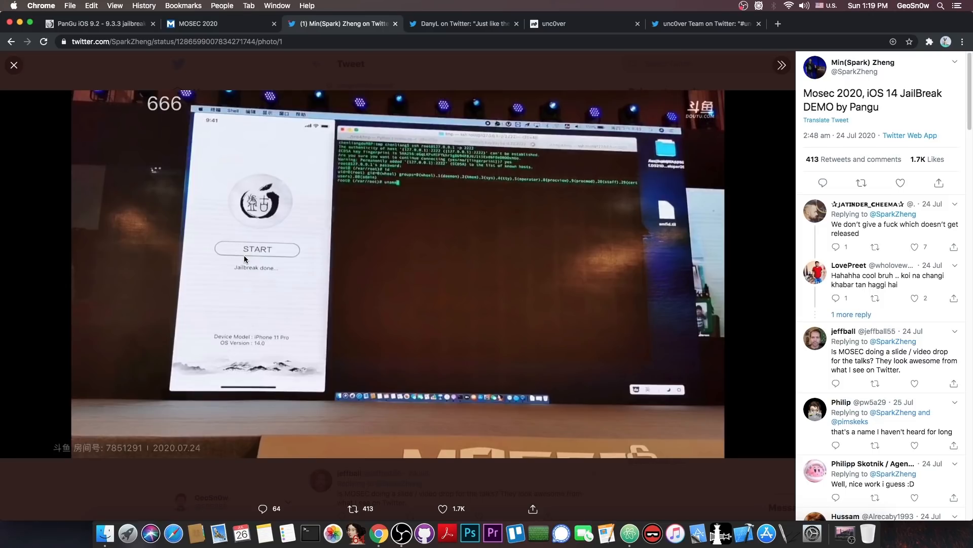
pyautogui.moveTo(351, 241)
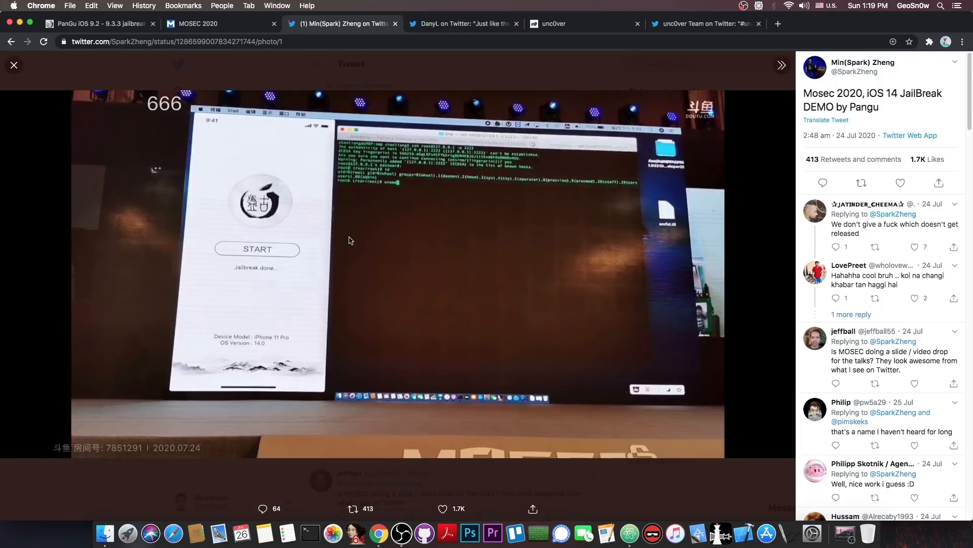
pyautogui.moveTo(377, 251)
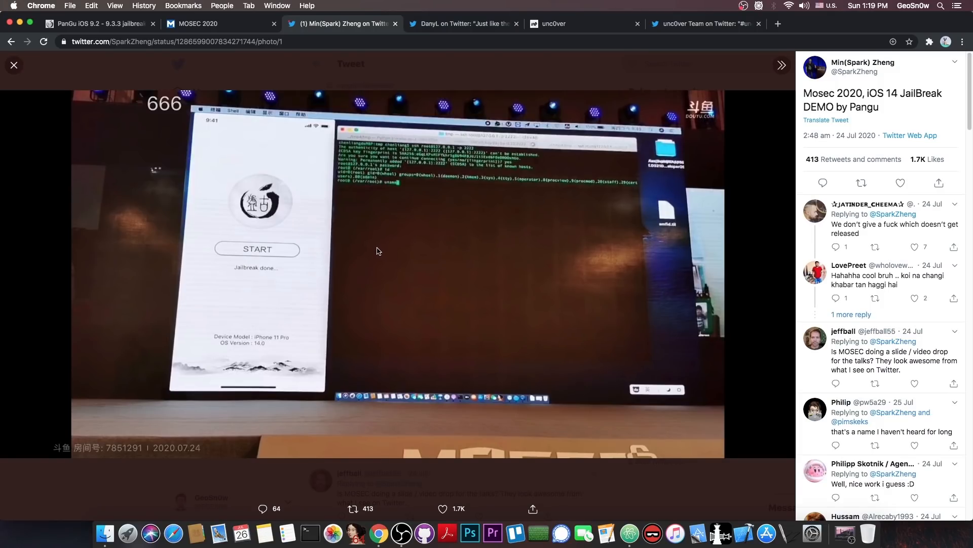
pyautogui.moveTo(371, 249)
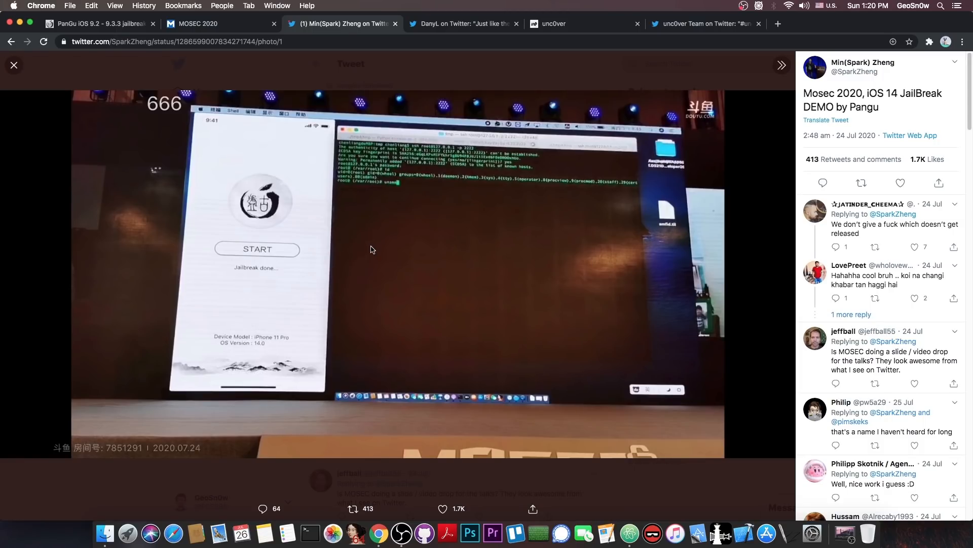
pyautogui.click(14, 64)
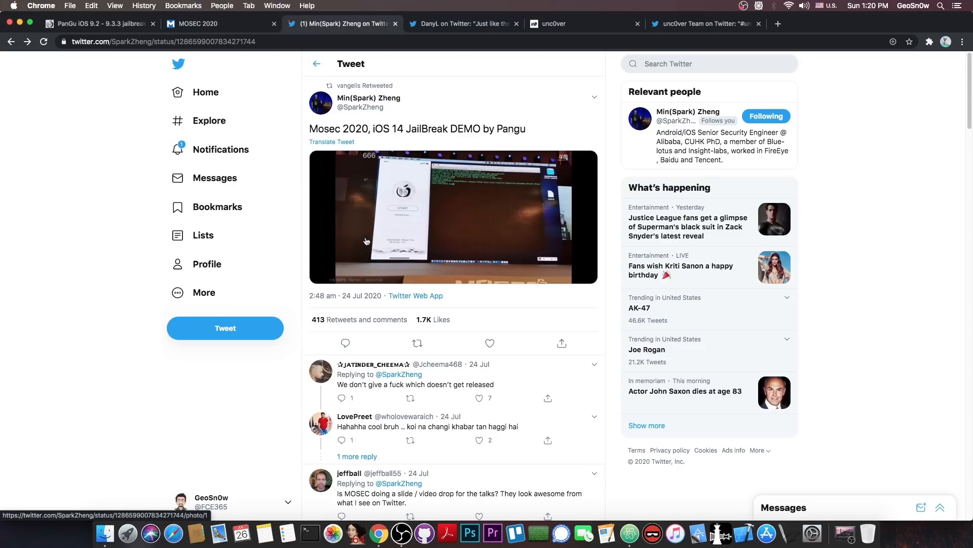
pyautogui.moveTo(457, 194)
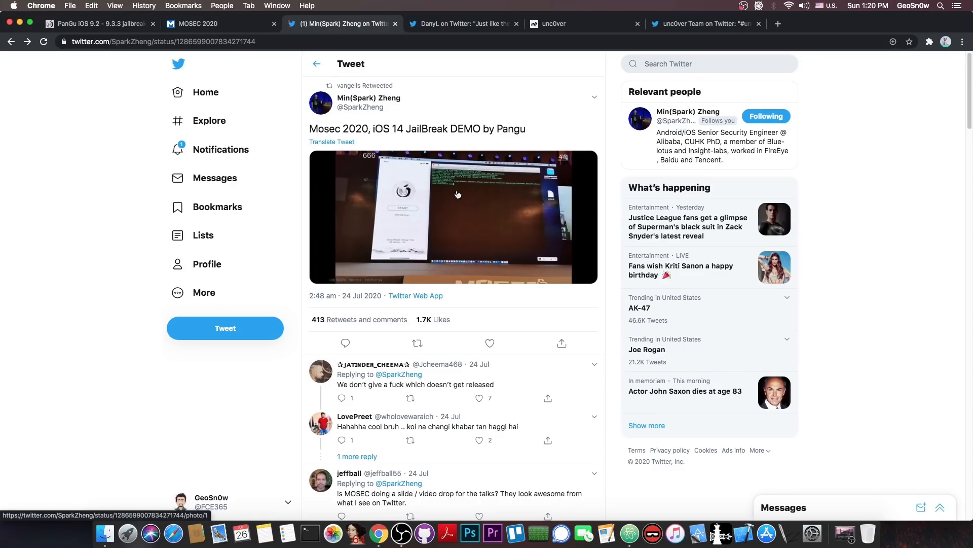
pyautogui.click(453, 217)
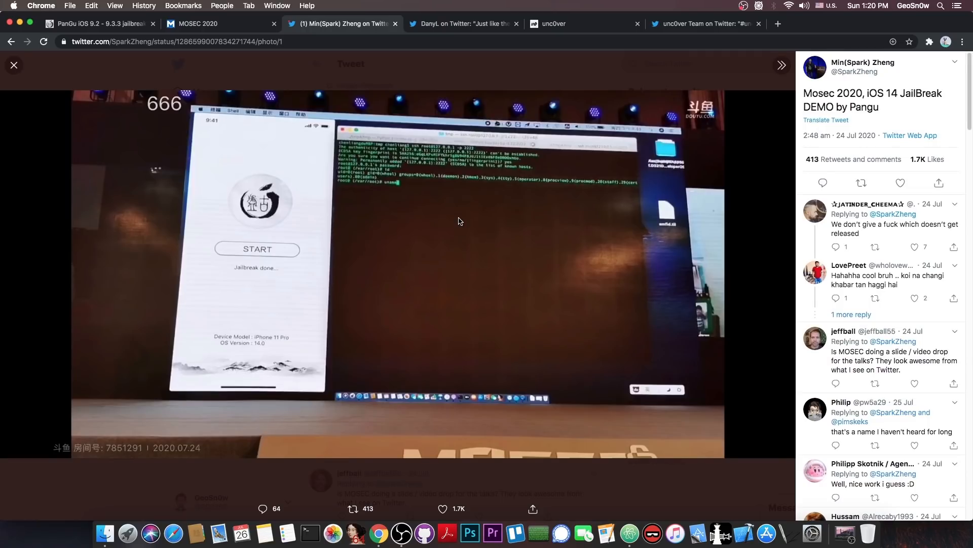
pyautogui.moveTo(215, 234)
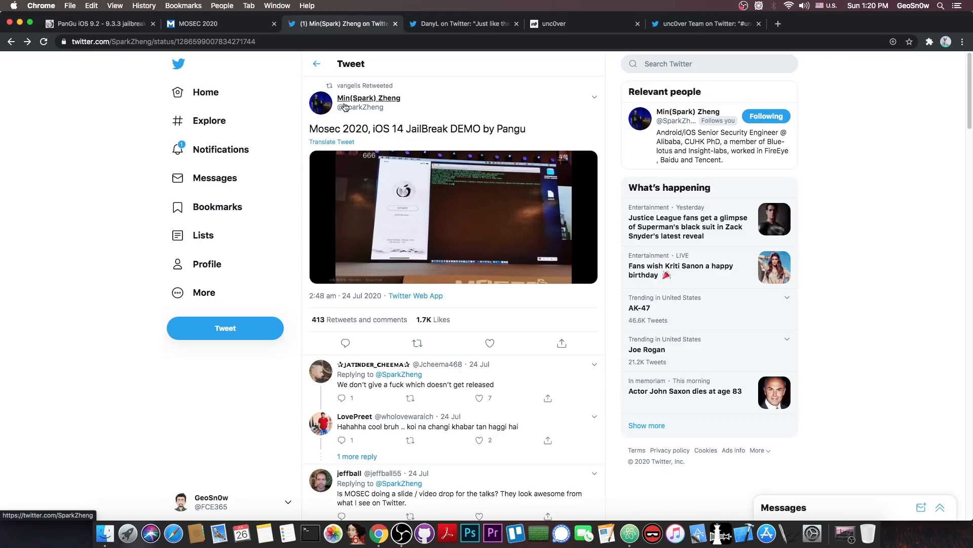
pyautogui.moveTo(566, 316)
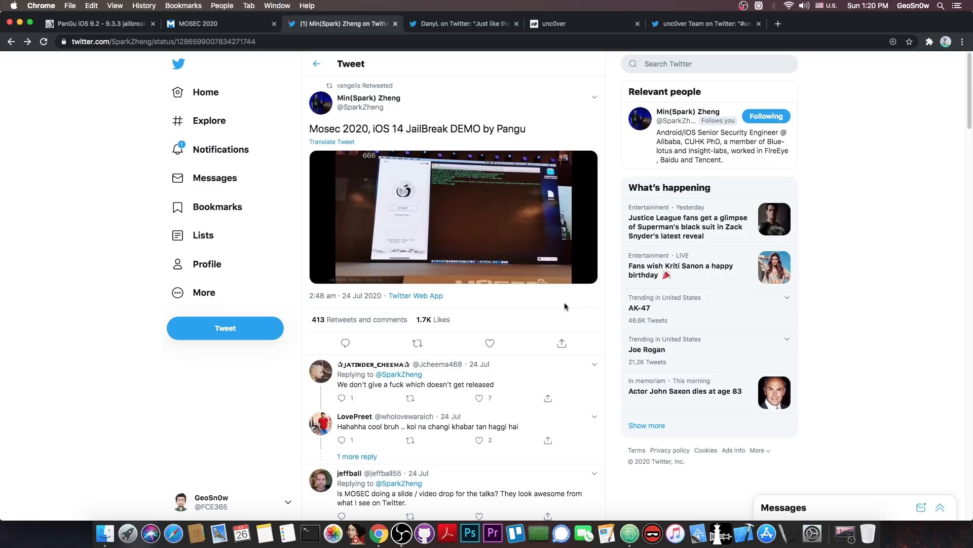
pyautogui.moveTo(569, 288)
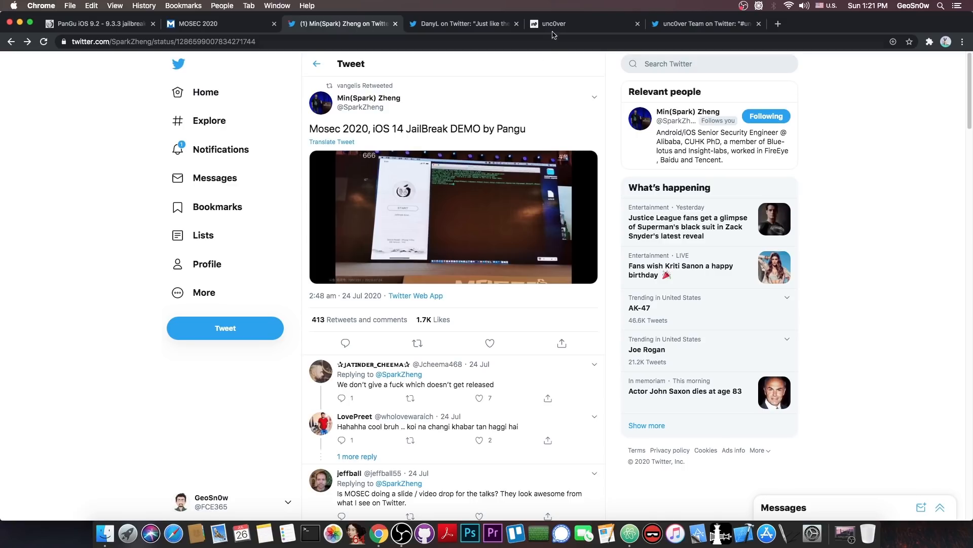
# - Check the unc0ver Team's 5.3.0 release tweet, then return to the unc0ver download site
pyautogui.click(550, 24)
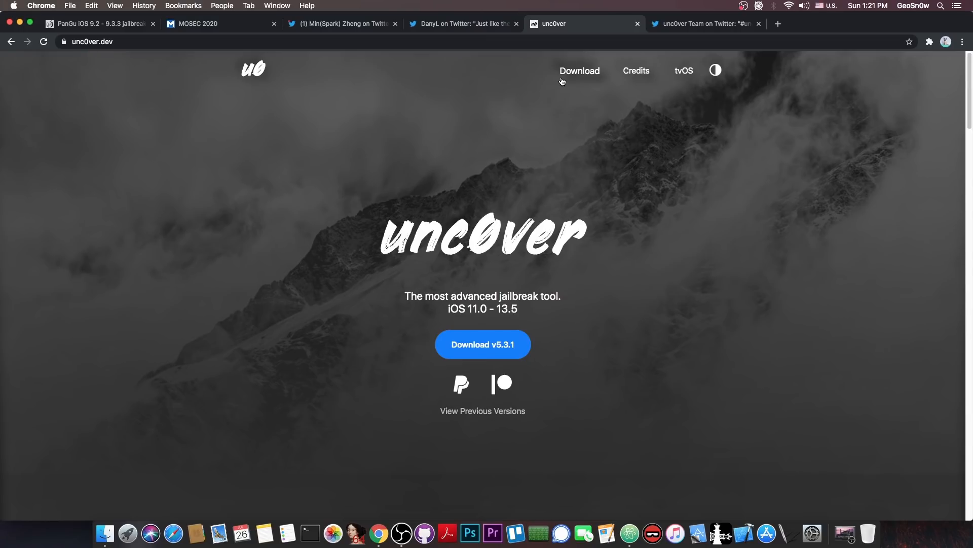
pyautogui.moveTo(519, 321)
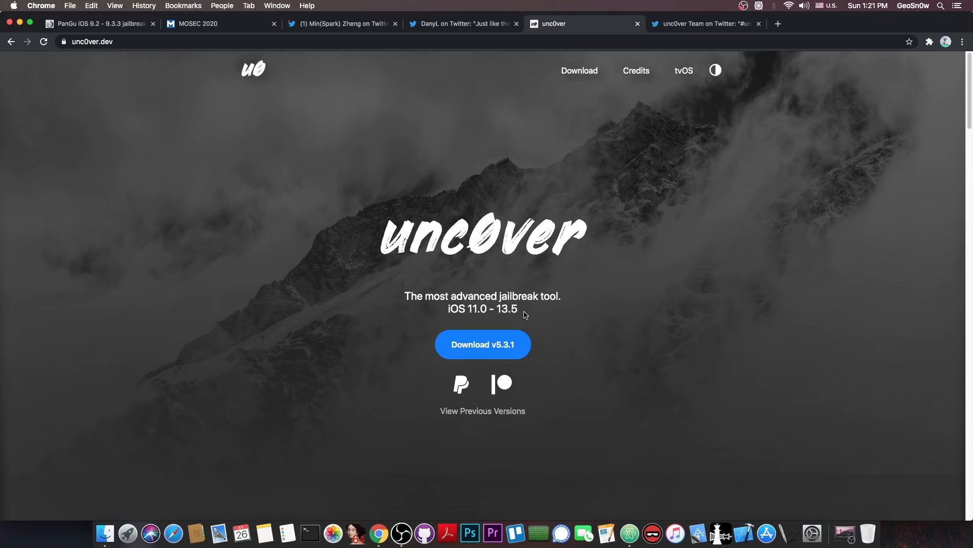
pyautogui.moveTo(625, 148)
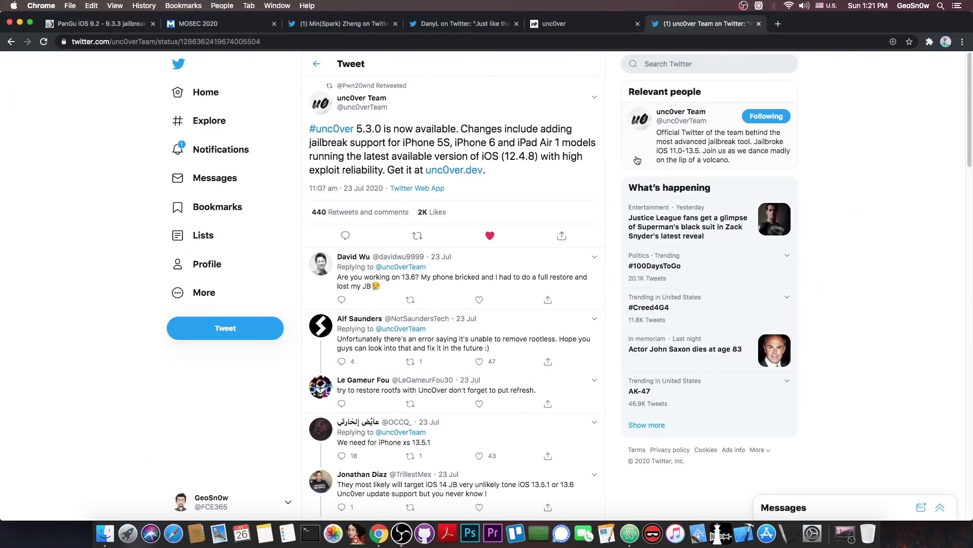
pyautogui.moveTo(595, 157)
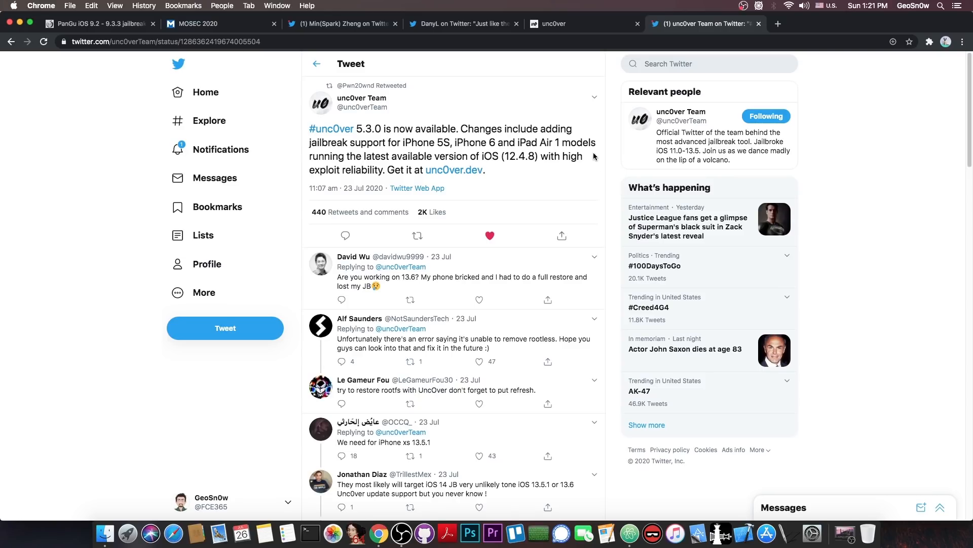
pyautogui.click(581, 24)
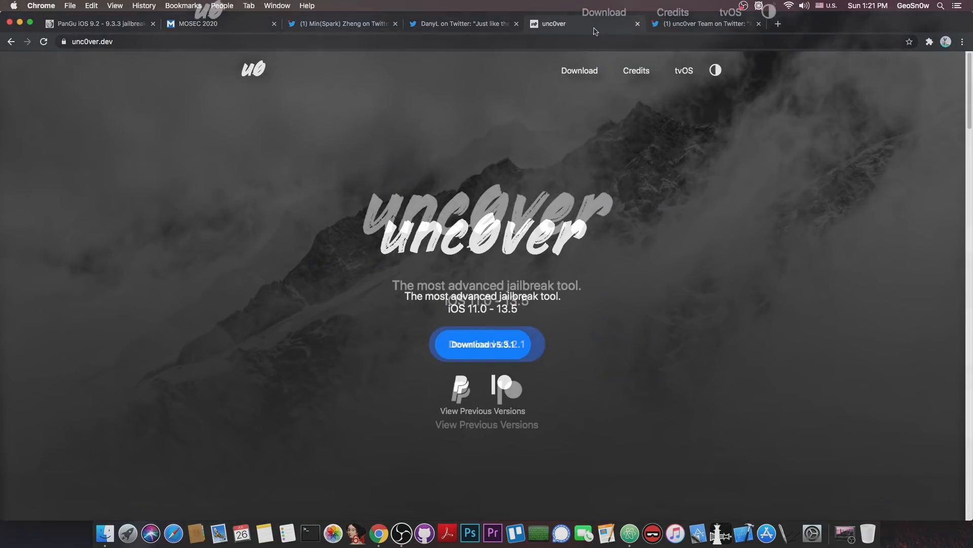